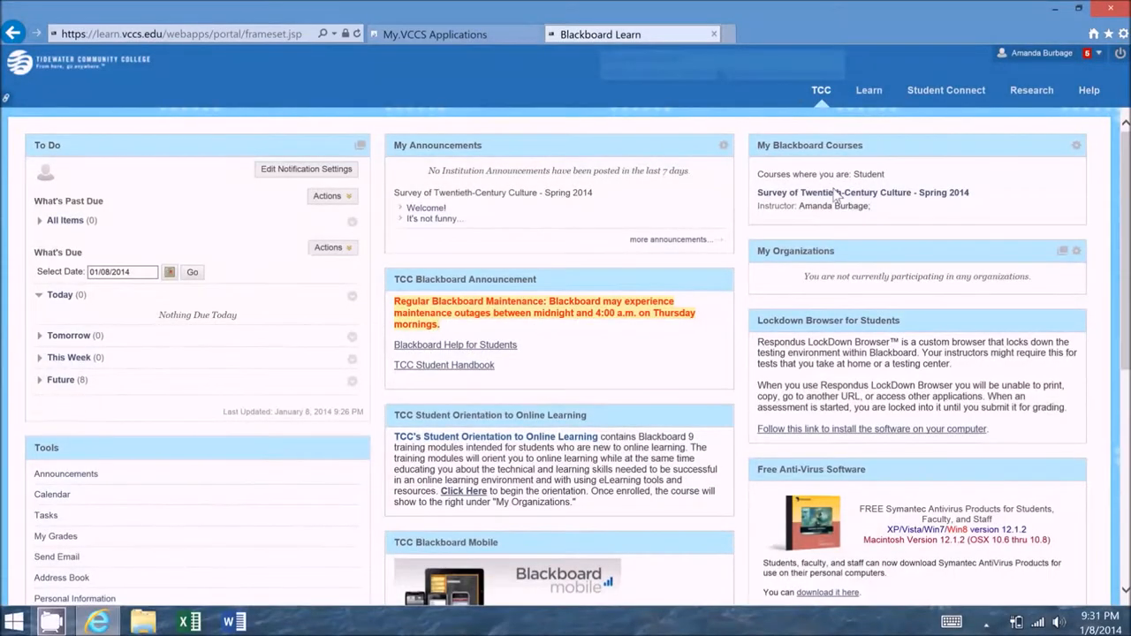
Open the Survey of Twentieth-Century Culture course from My Blackboard Courses.
click(862, 193)
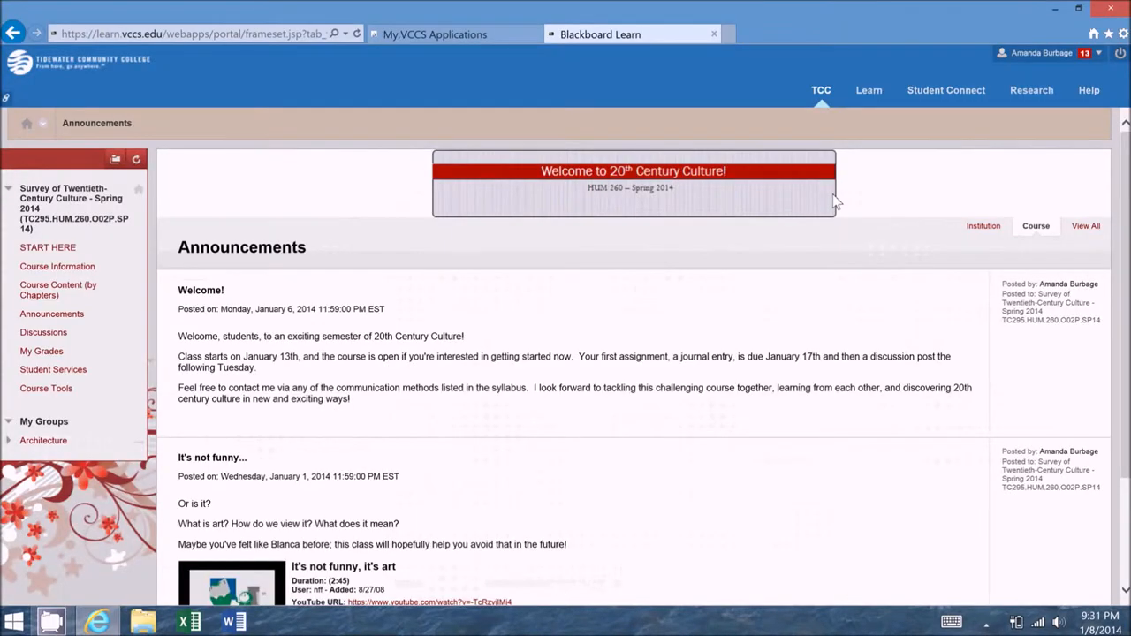
mouse_move(665, 211)
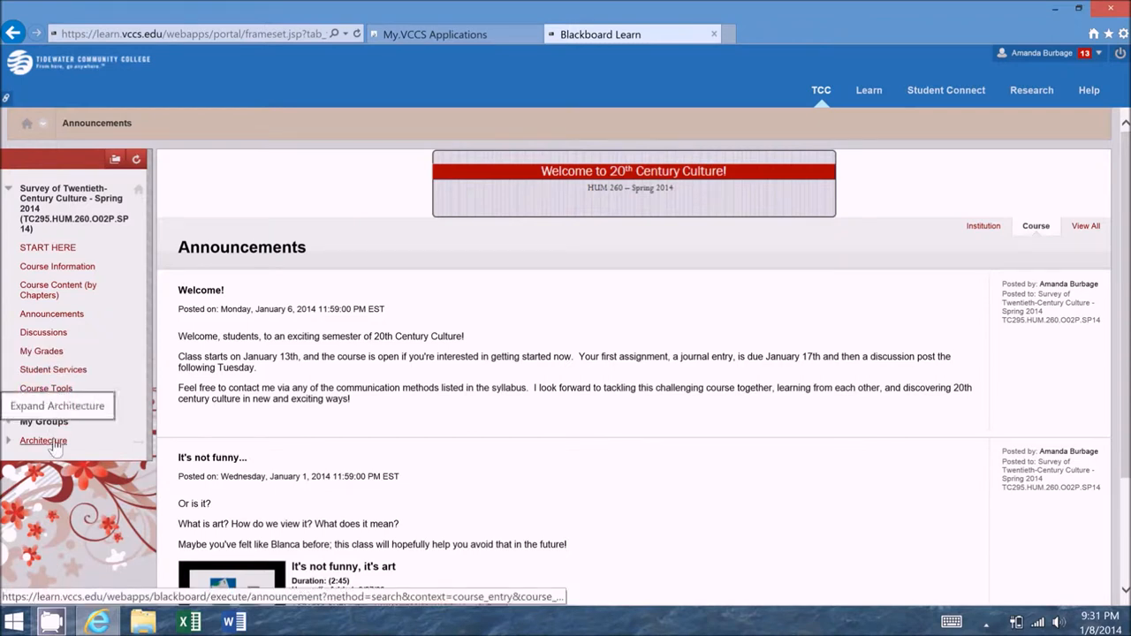
Expand Architecture under My Groups and go to its Group Homepage.
click(42, 440)
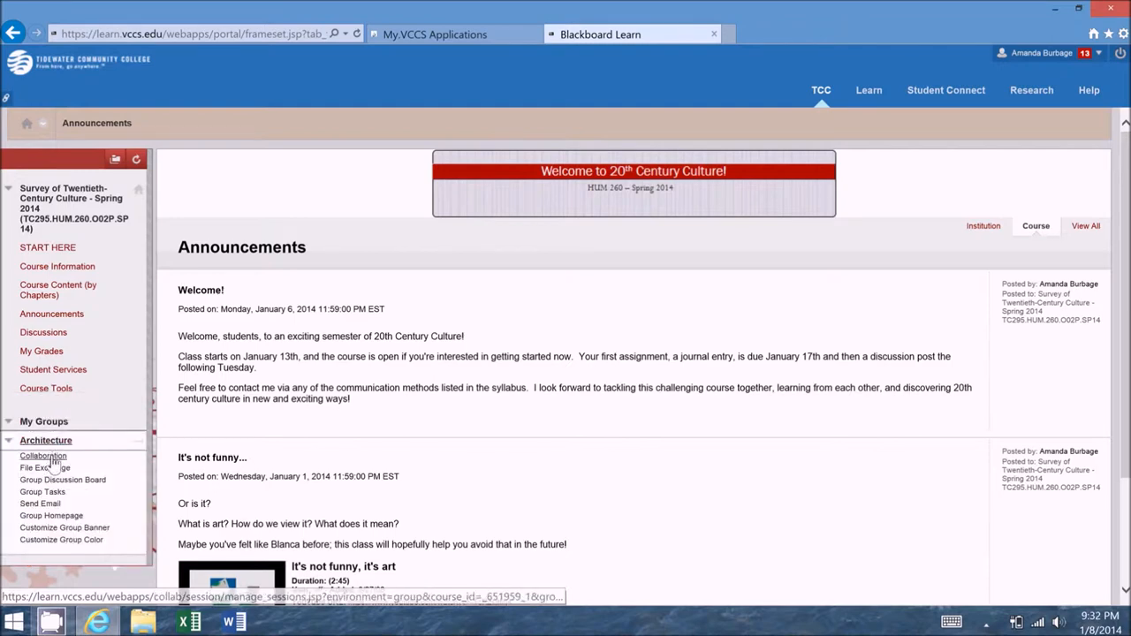
mouse_move(45, 468)
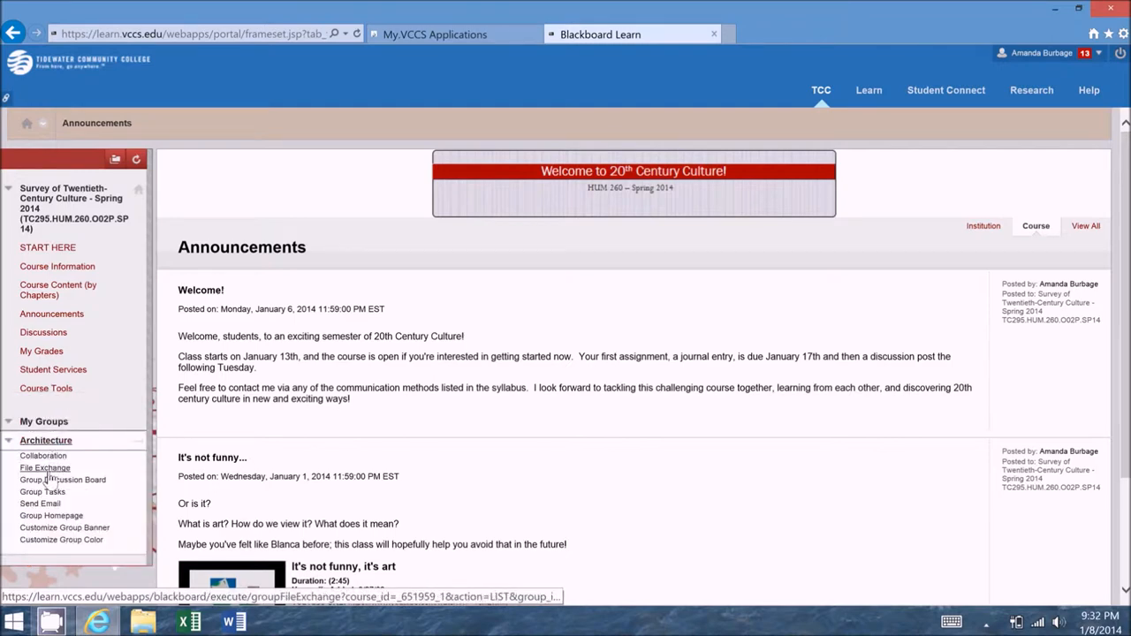
mouse_move(51, 510)
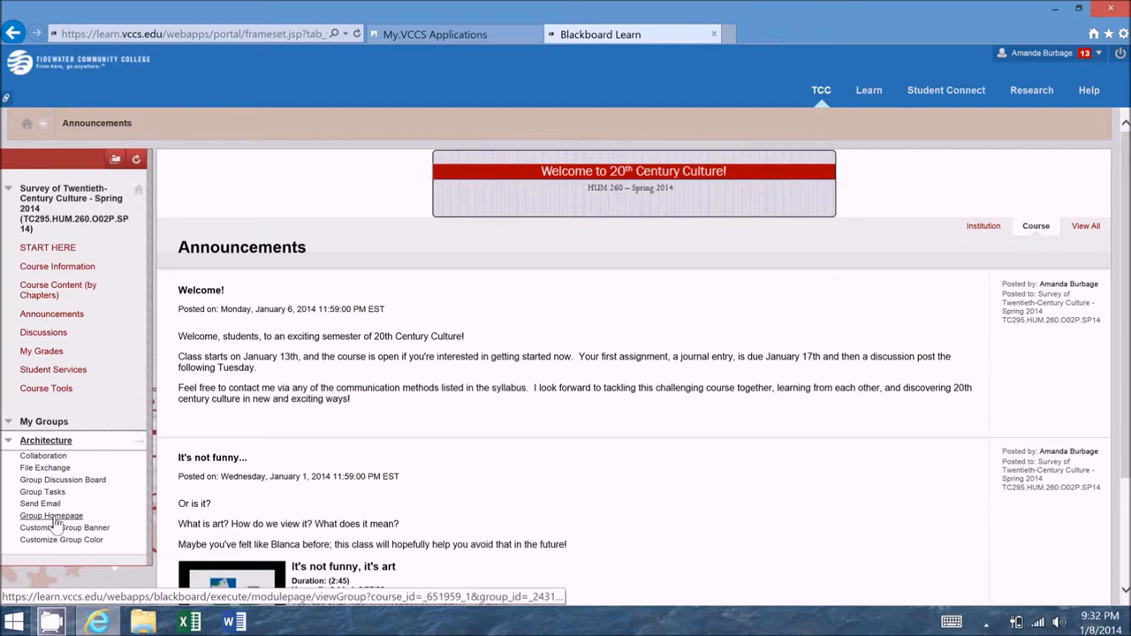
click(50, 515)
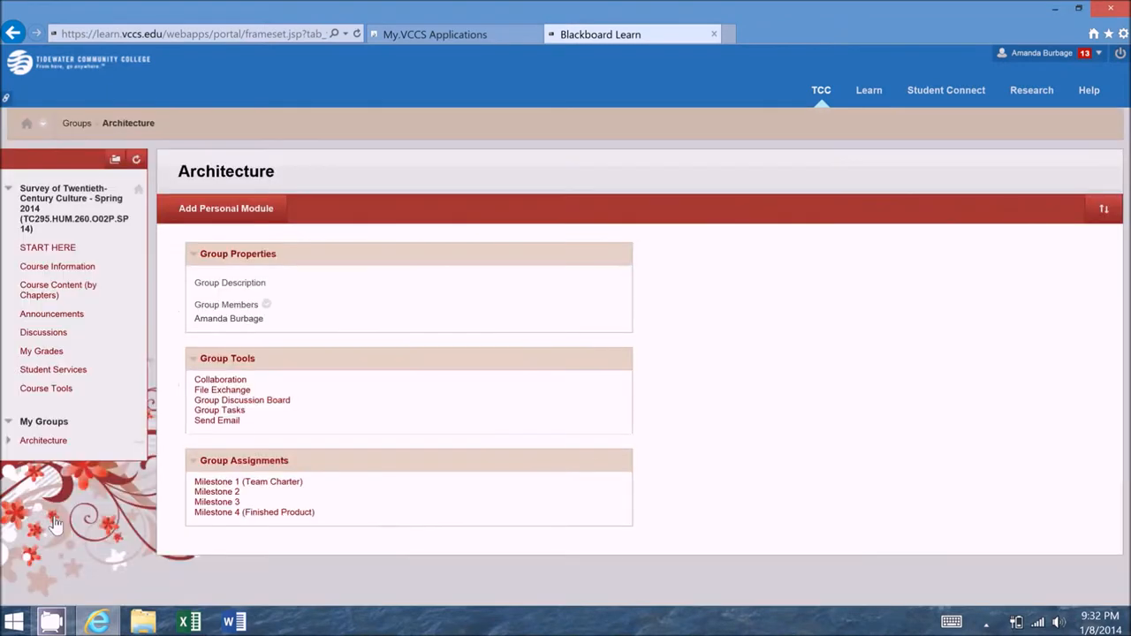
Expand Architecture again and open its Group Discussion Board.
click(44, 440)
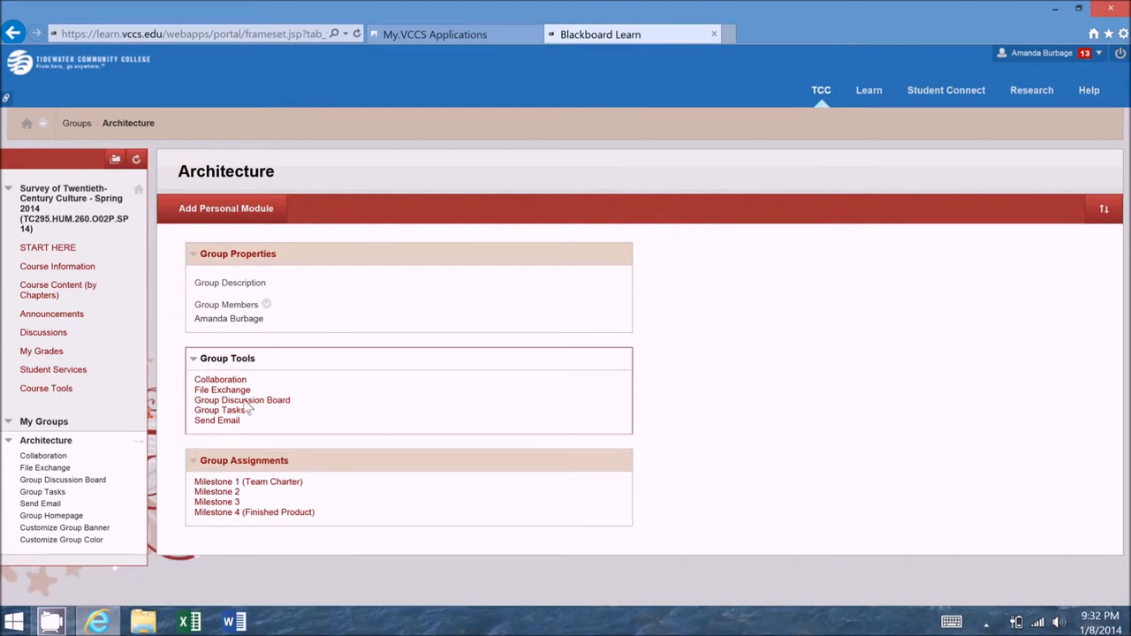
mouse_move(220, 379)
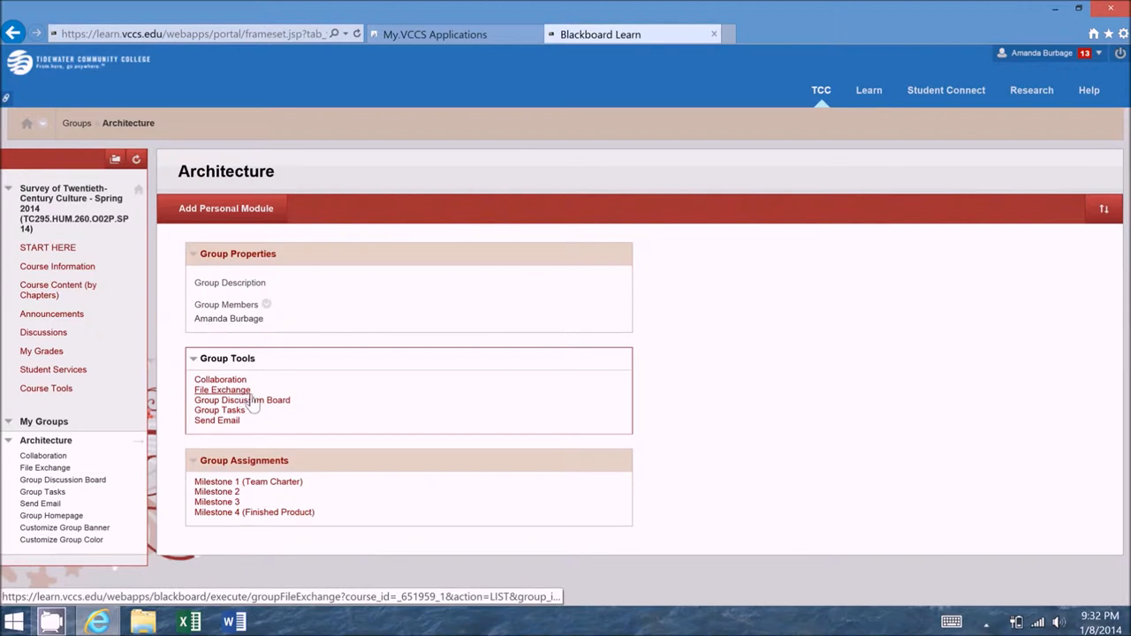
mouse_move(242, 400)
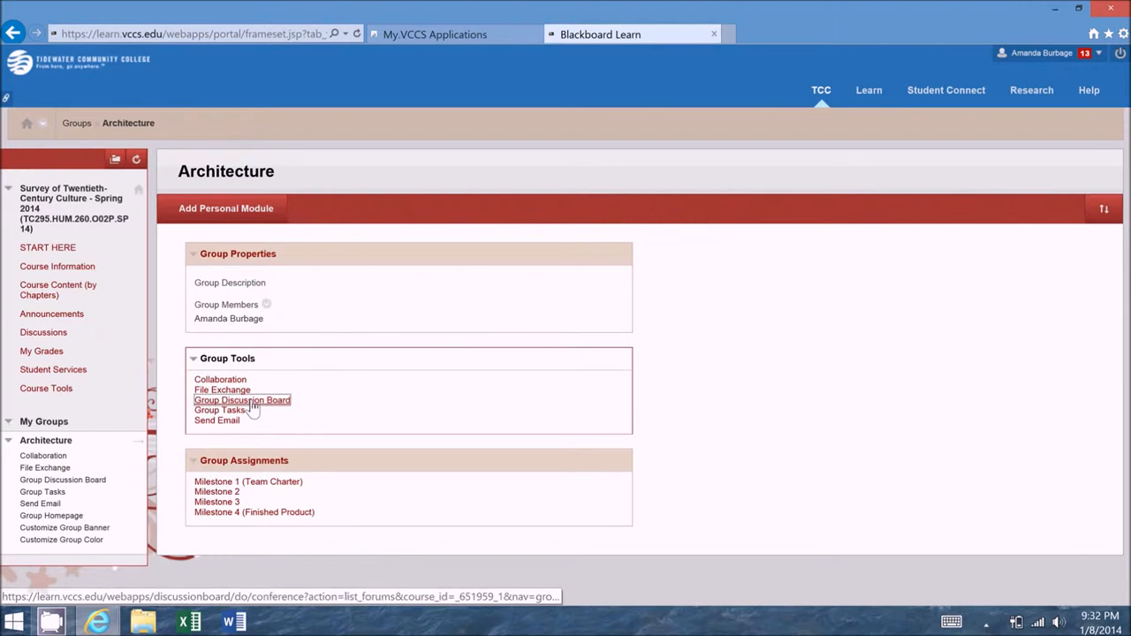
click(242, 400)
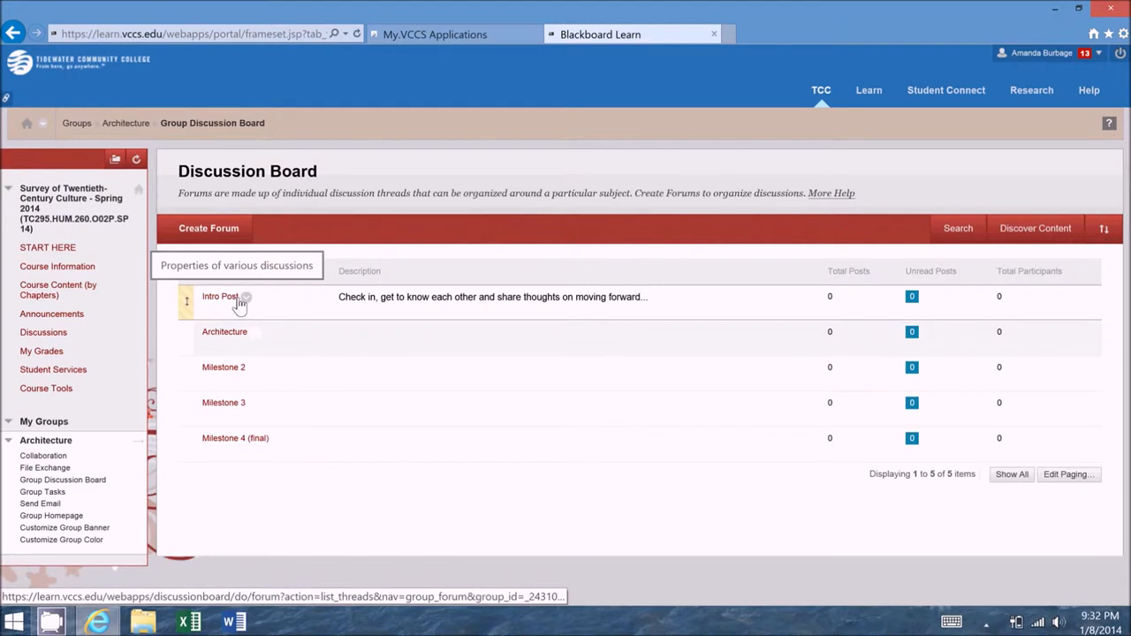
mouse_move(235, 340)
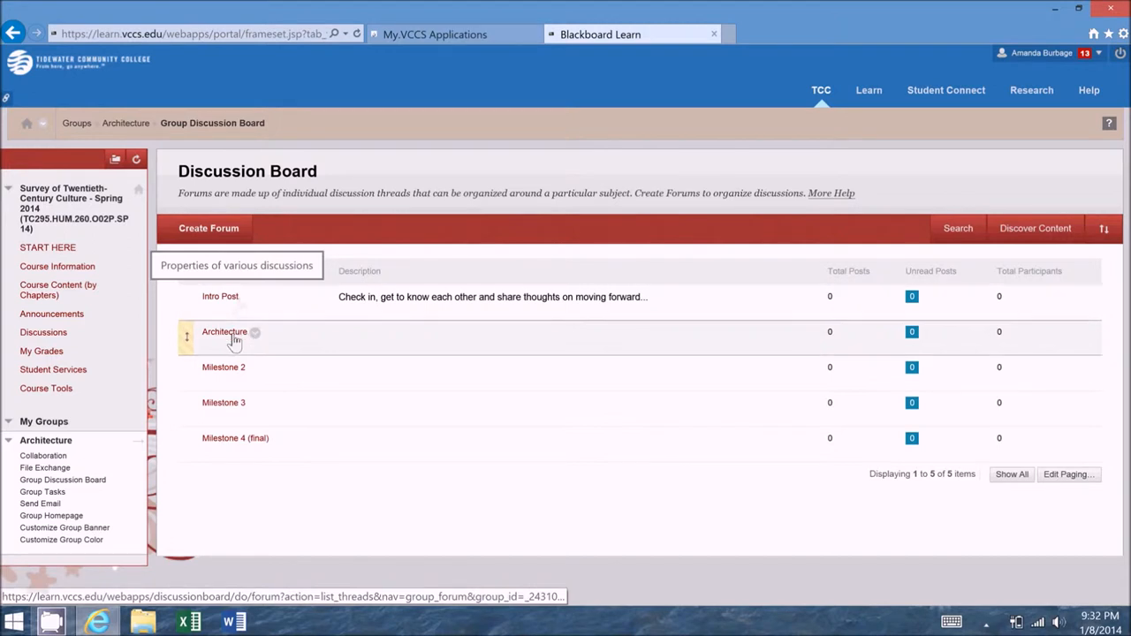
mouse_move(232, 390)
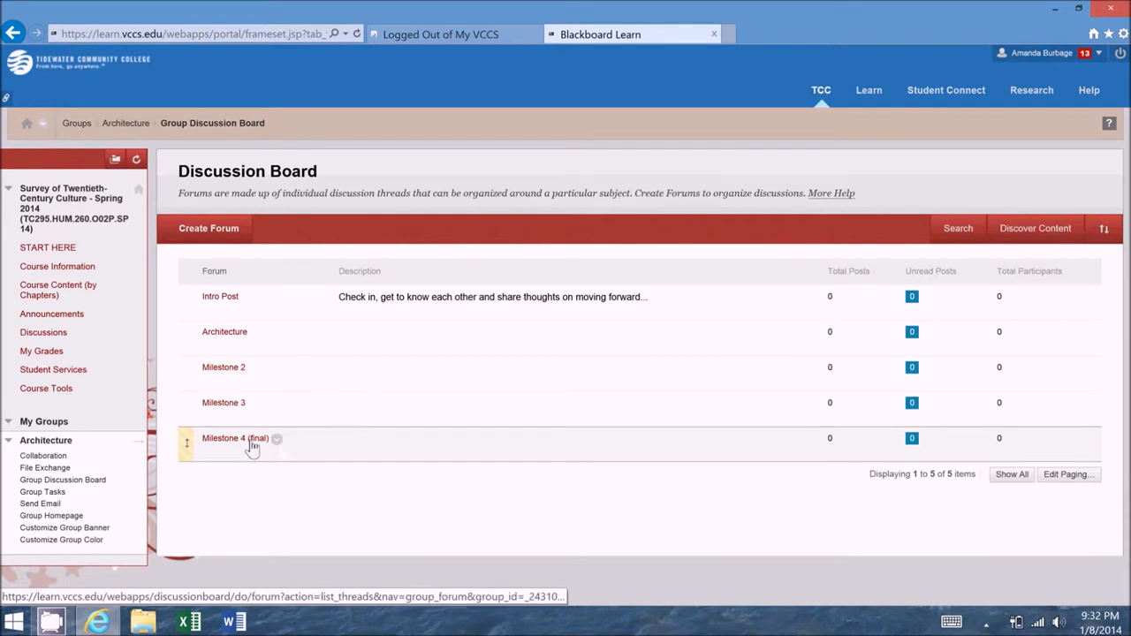
Open the Milestone 4 (final) forum, which has no threads yet.
click(235, 438)
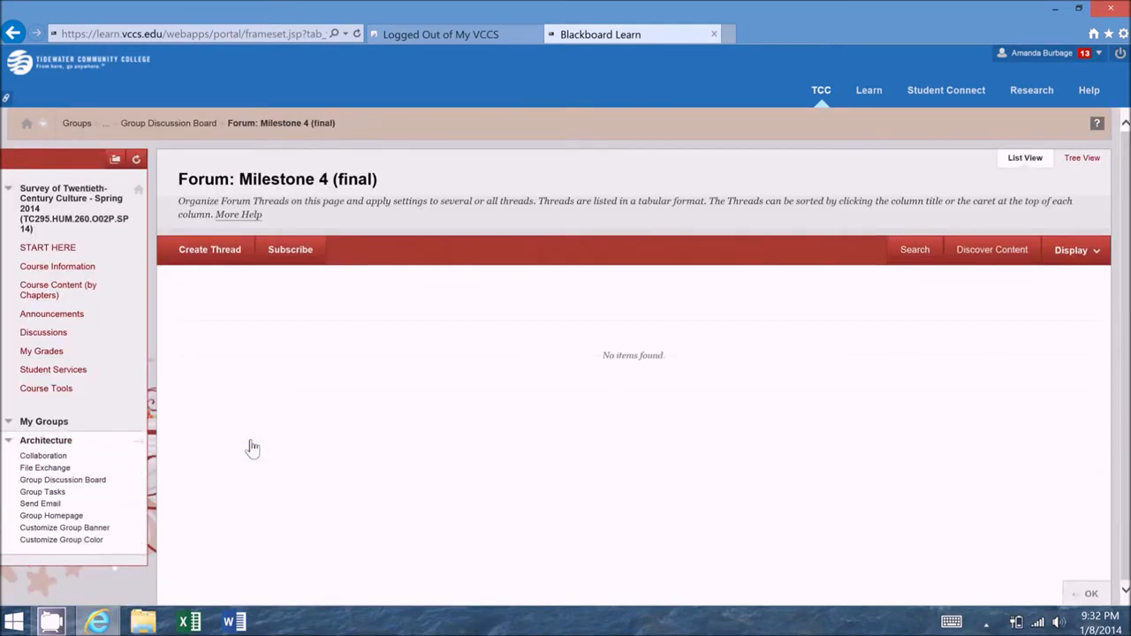
mouse_move(209, 249)
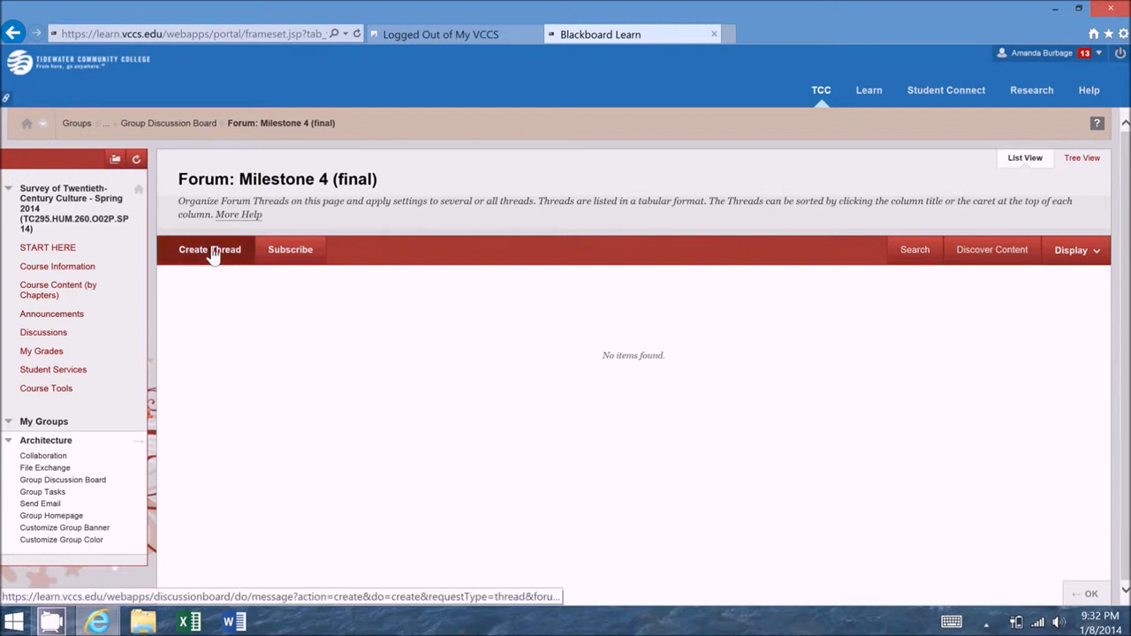
mouse_move(106, 131)
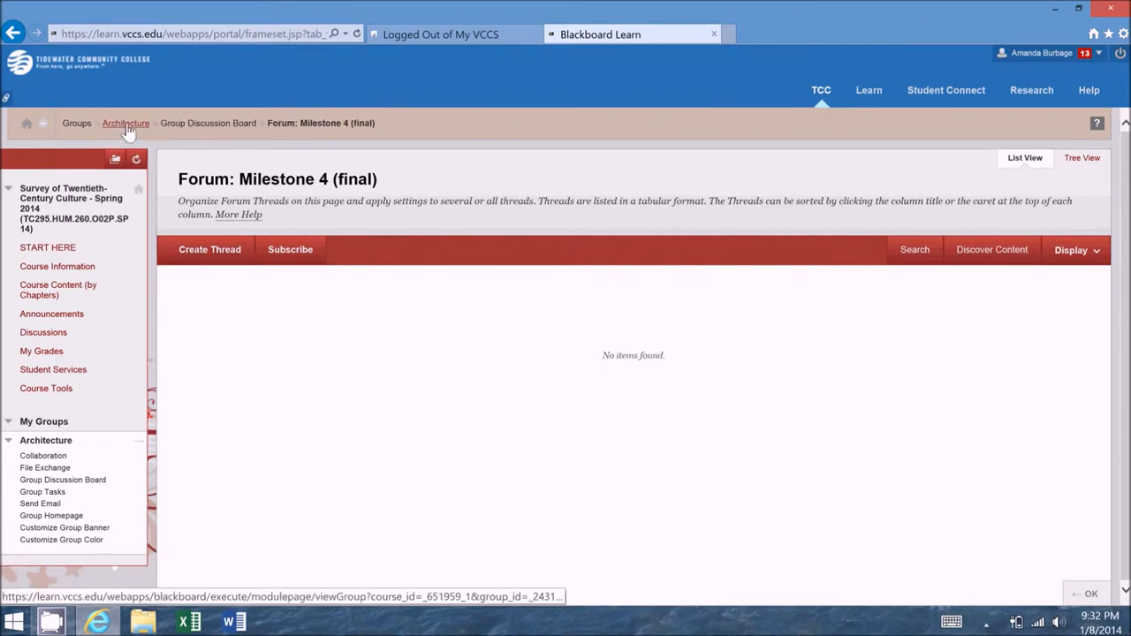
Return to the Architecture group homepage via the breadcrumb trail.
click(126, 122)
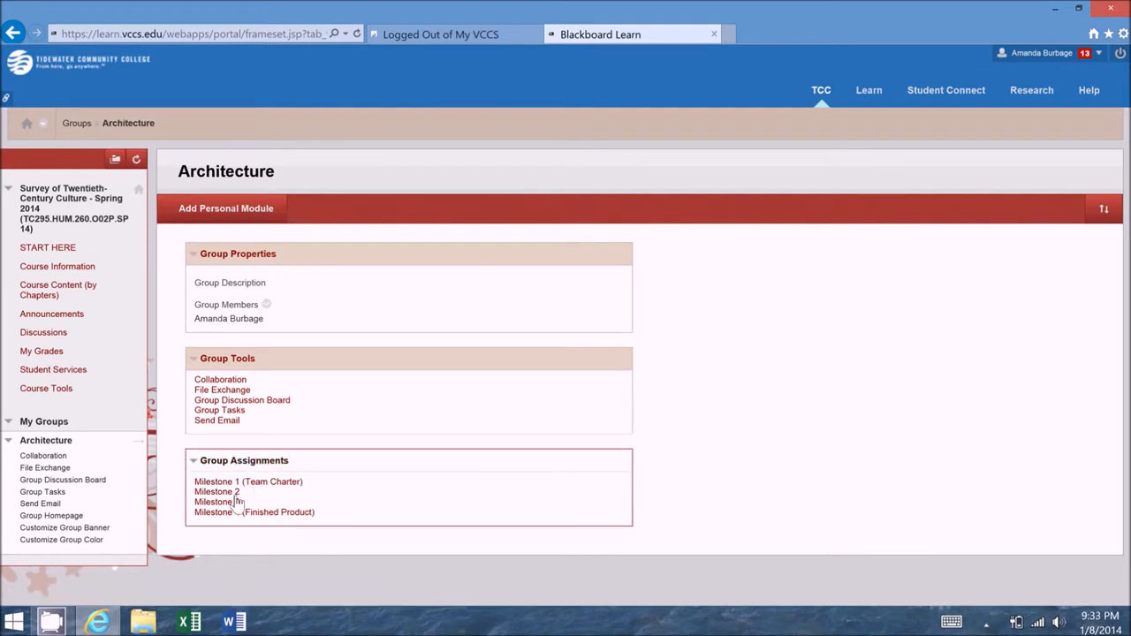
mouse_move(217, 502)
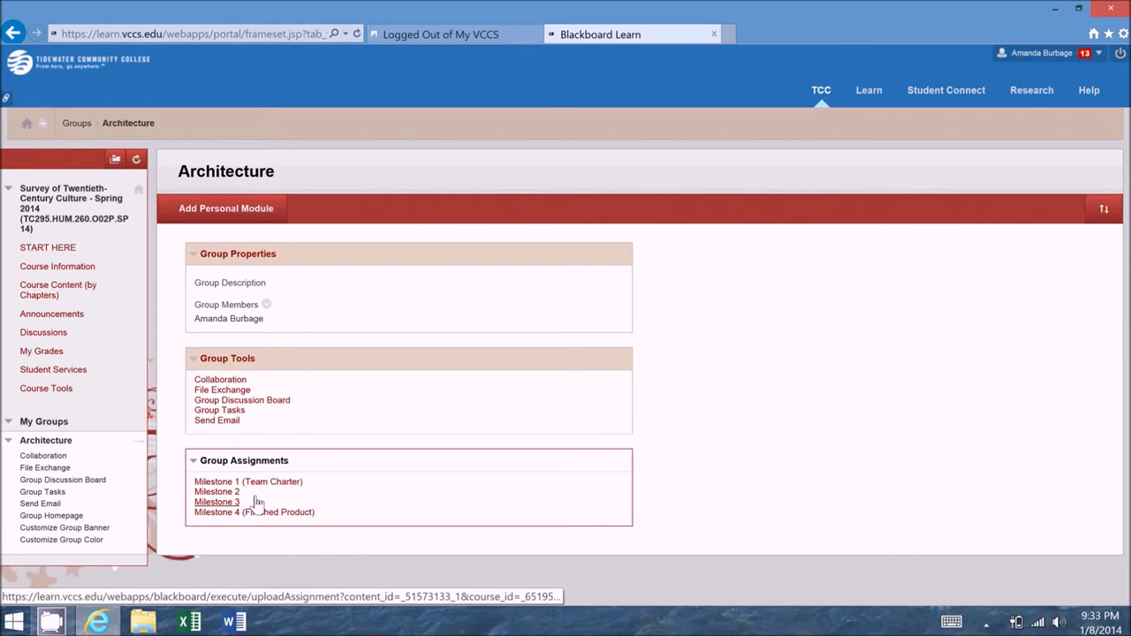
mouse_move(248, 482)
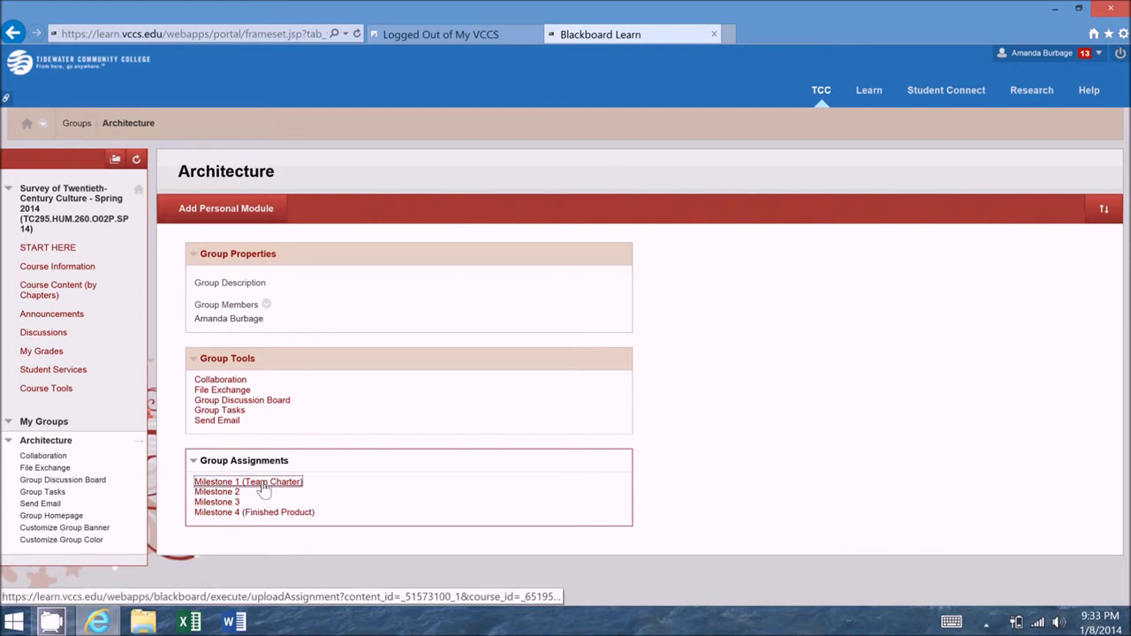
Open the Milestone 1 (Team Charter) upload page and expand Architecture under My Groups.
click(248, 482)
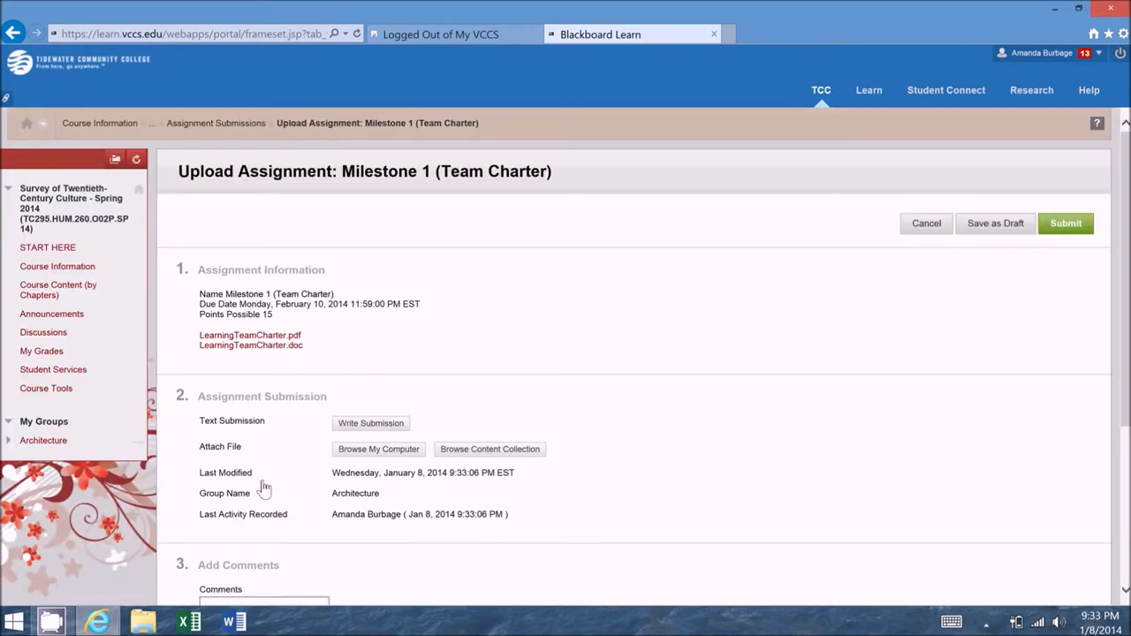
click(43, 439)
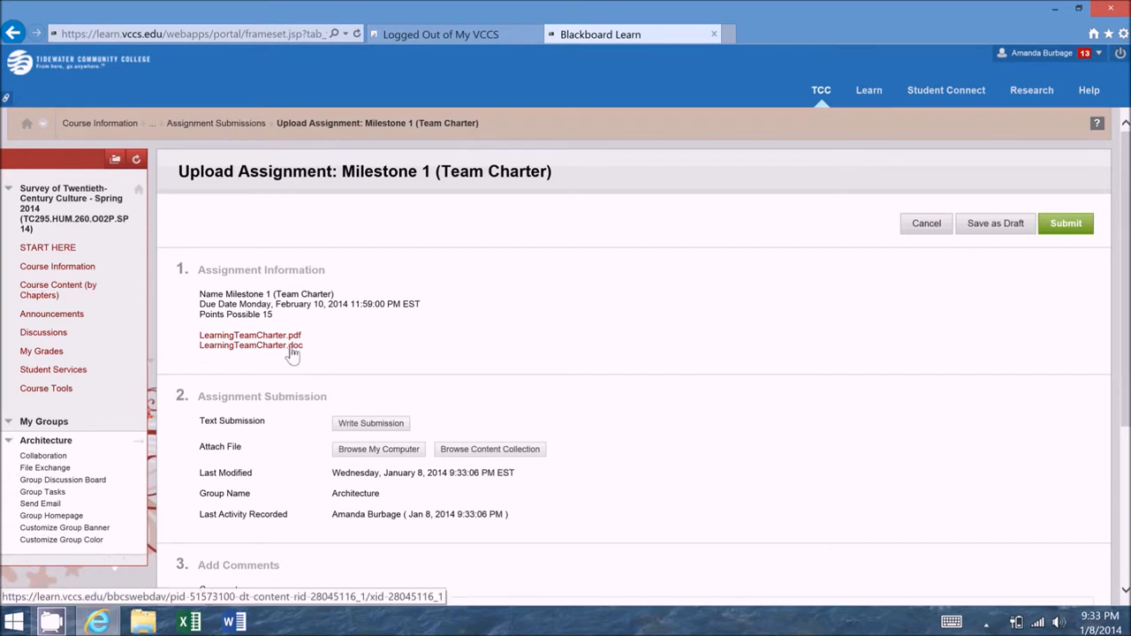
mouse_move(352, 446)
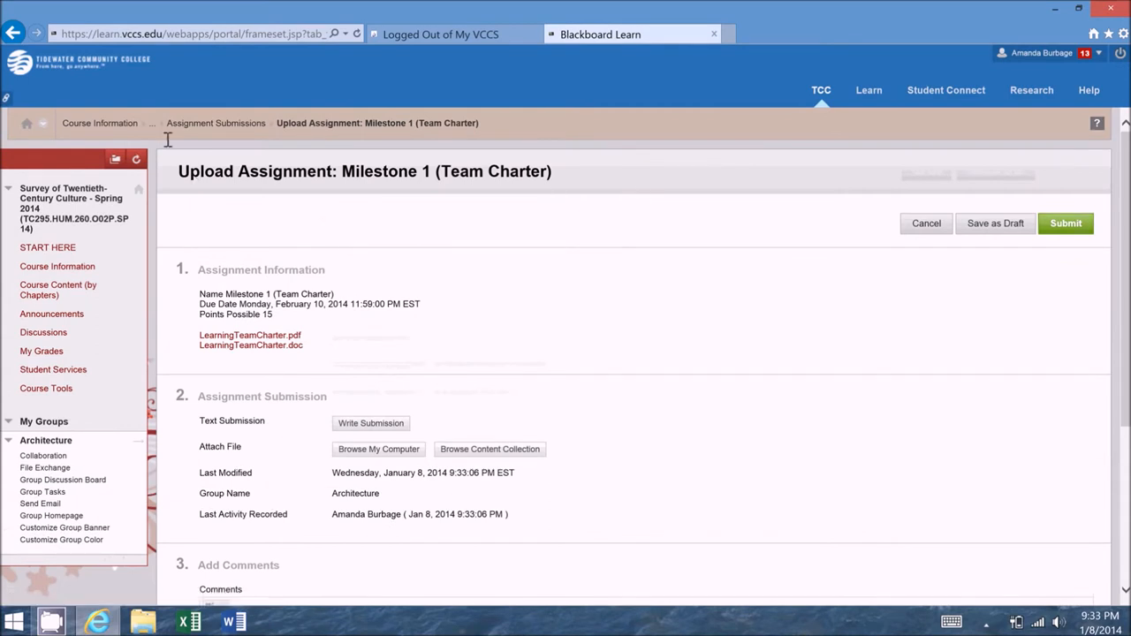
mouse_move(154, 130)
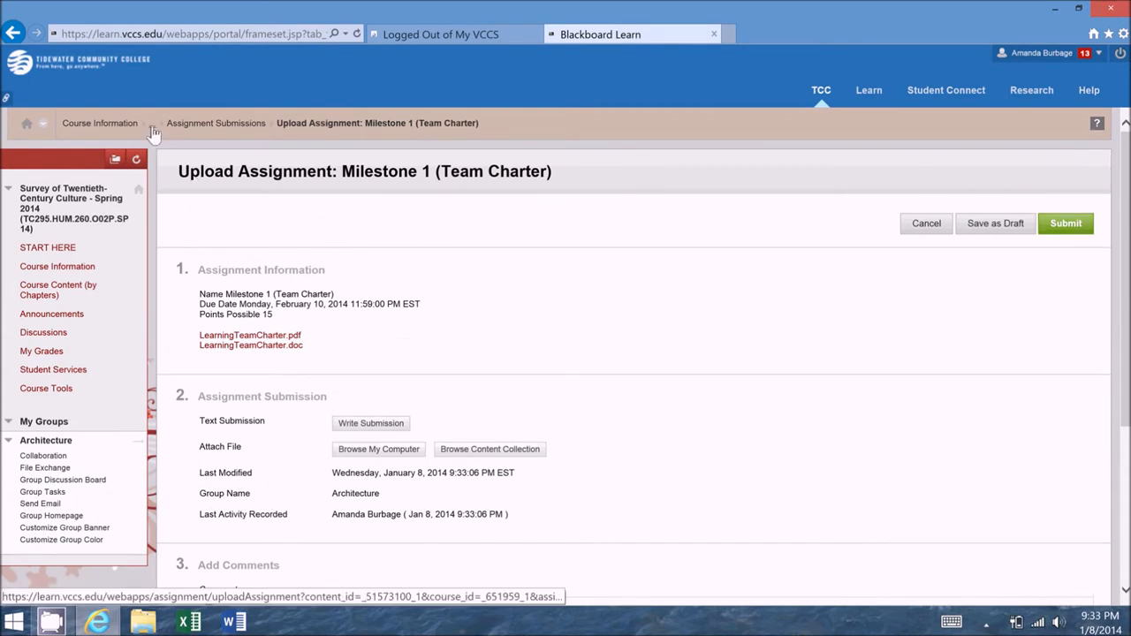